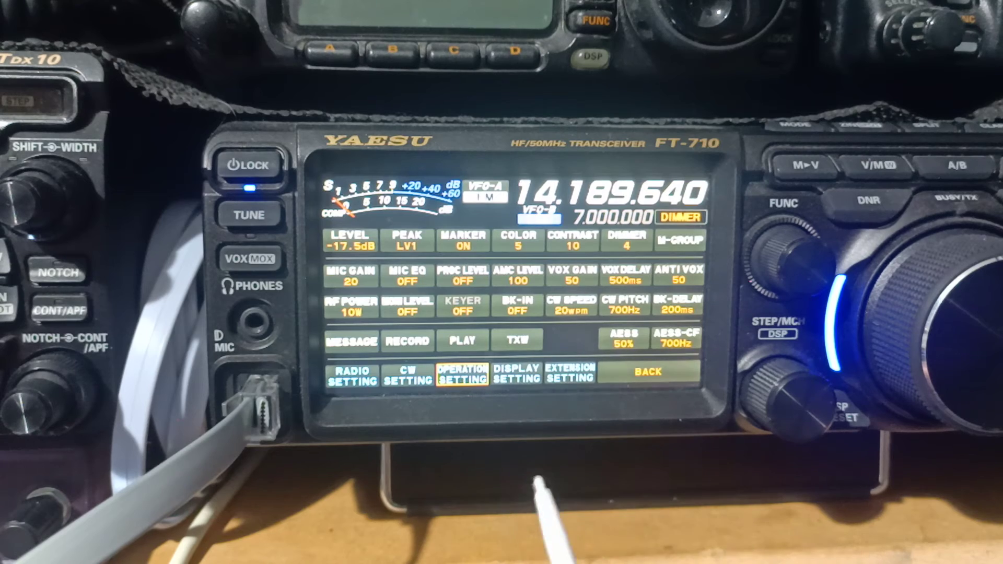
- Enter OPERATION SETTING from the FUNC menu after noting MIC GAIN 20 and AMC LEVEL 100
click(463, 377)
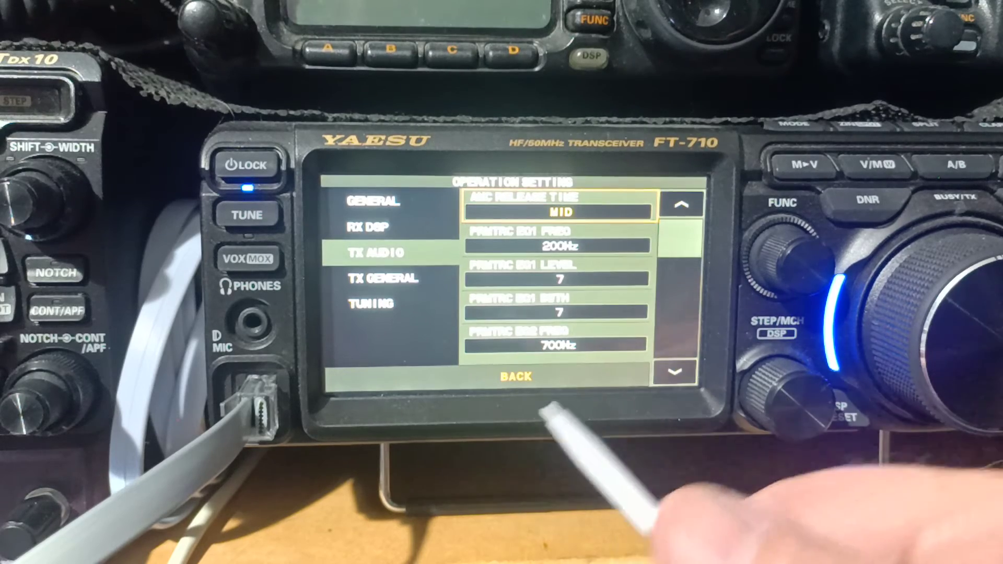
- Return to the FUNC menu and select MIC EQ, currently OFF, for adjustment
click(377, 252)
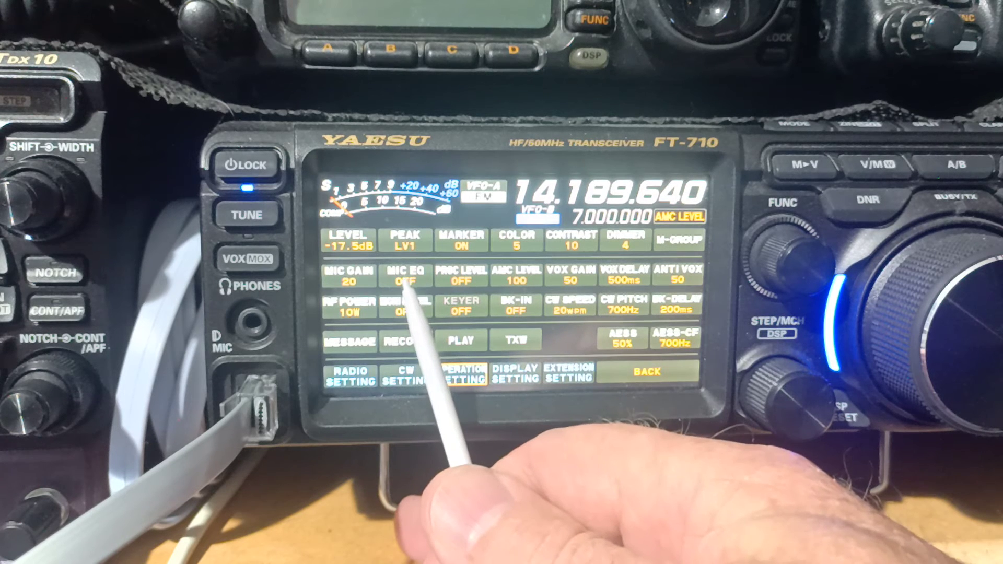
click(405, 275)
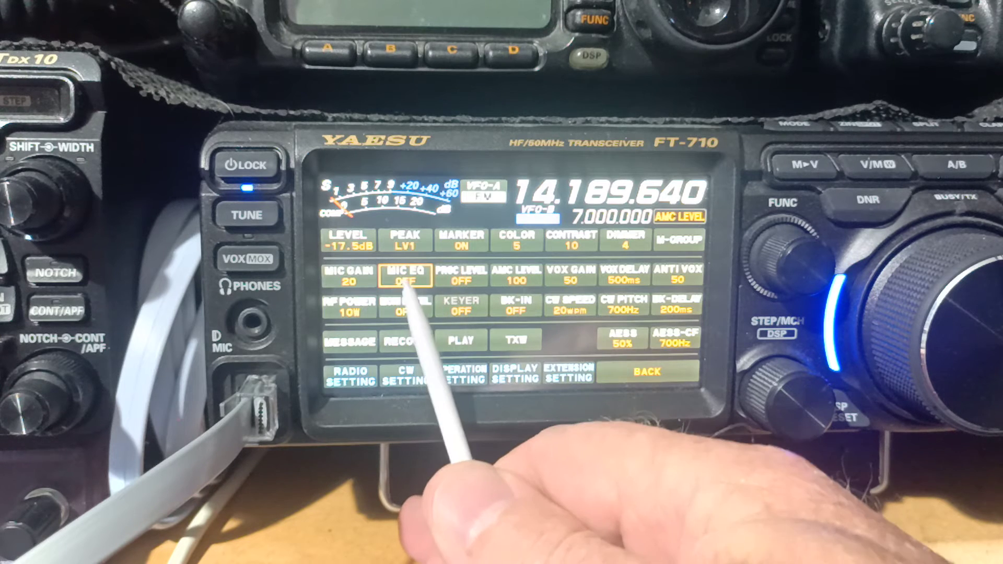